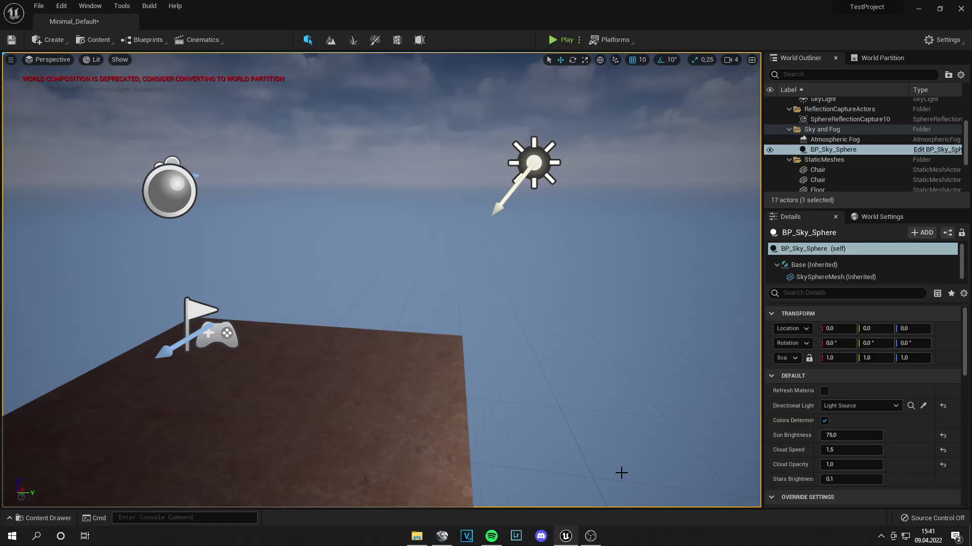
mouse_move(58, 525)
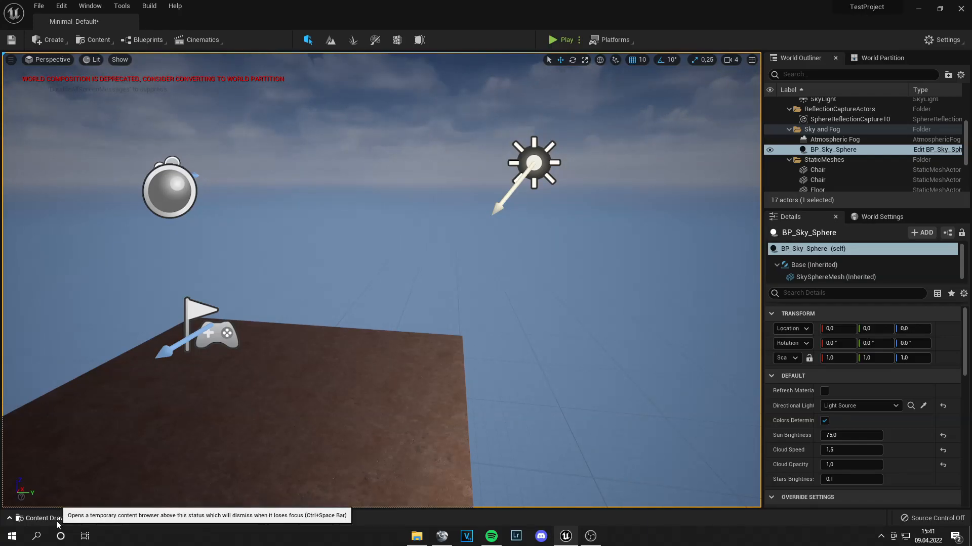
- Open the Content Drawer showing the Material folder with AnimatedMaterial and ArrowSign2
left_click(43, 518)
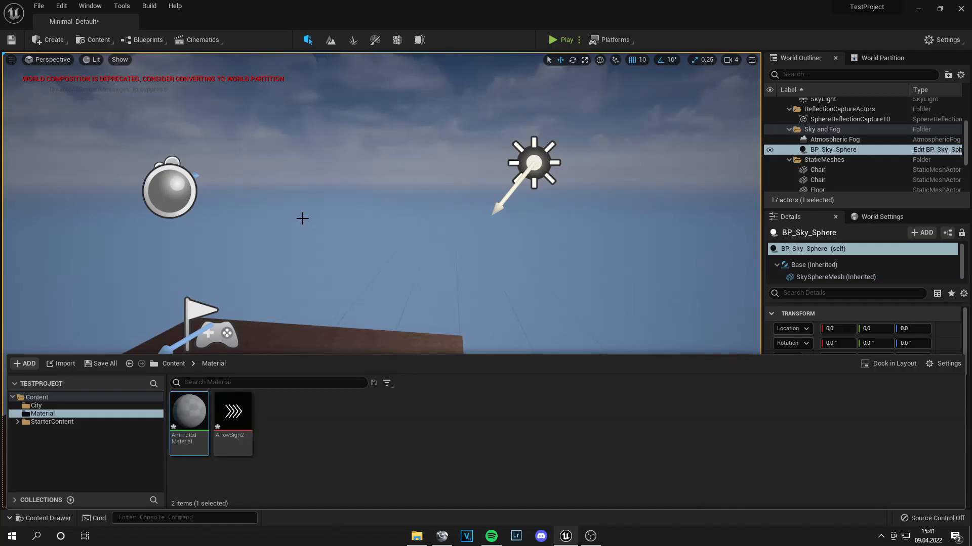
mouse_move(193, 411)
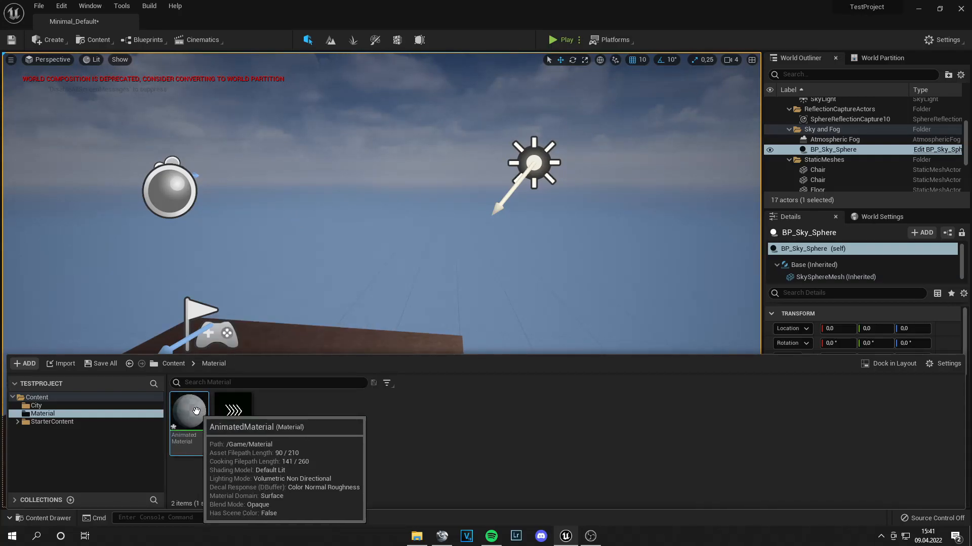
- Open AnimatedMaterial, inspect the ArrowSign2 texture, then return to the AnimatedMaterial graph
double_click(189, 411)
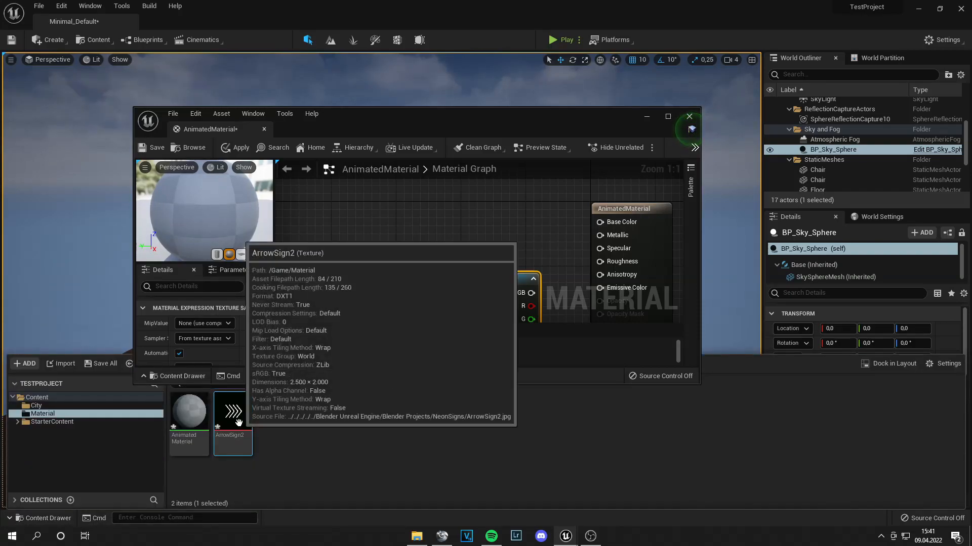
double_click(233, 412)
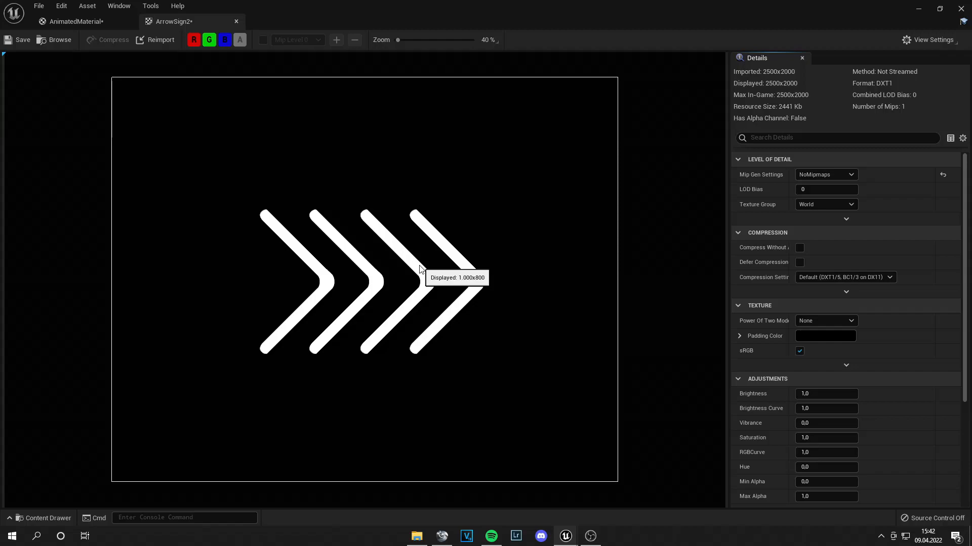
left_click(76, 22)
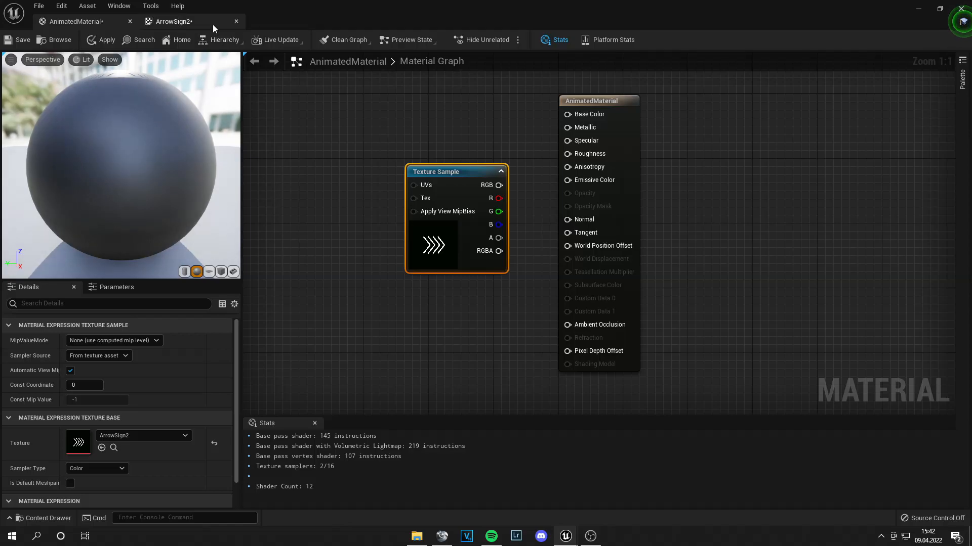
- Close ArrowSign2, wire Texture Sample RGB into Base Color, and preview on a plane
left_click(236, 22)
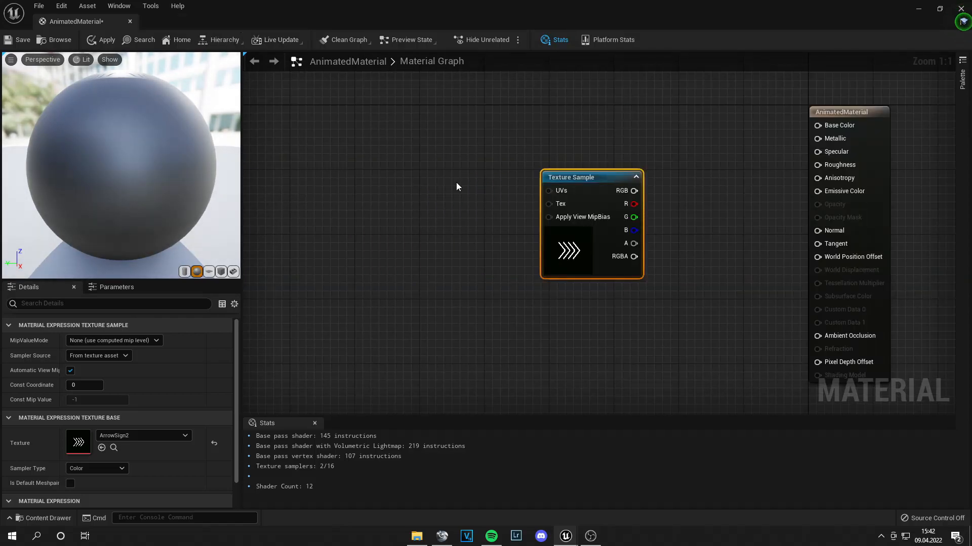
mouse_move(634, 191)
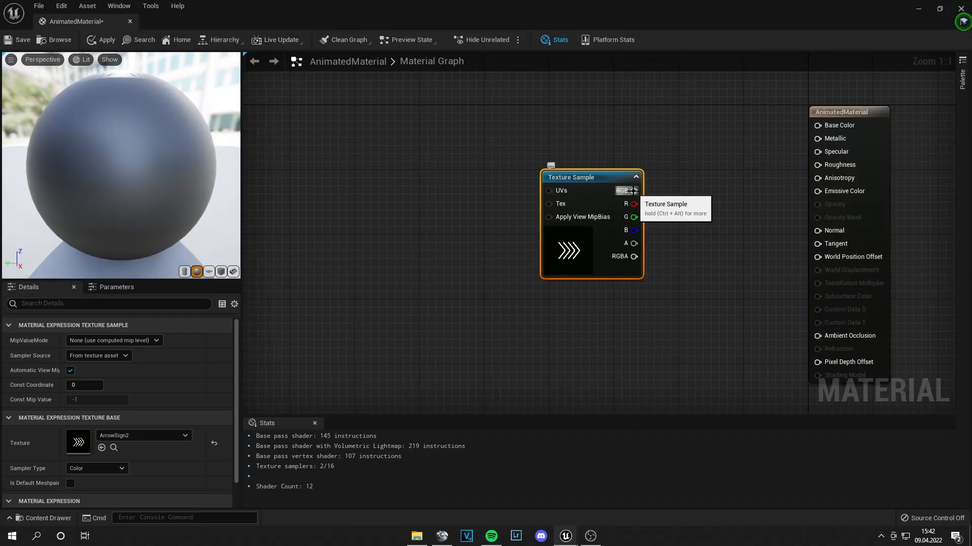
left_click_drag(635, 191, 817, 125)
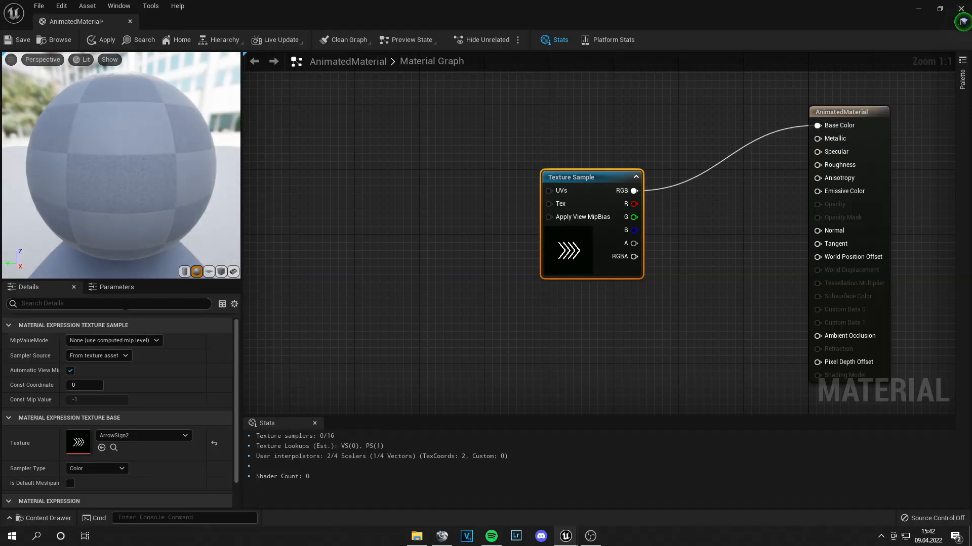
mouse_move(208, 271)
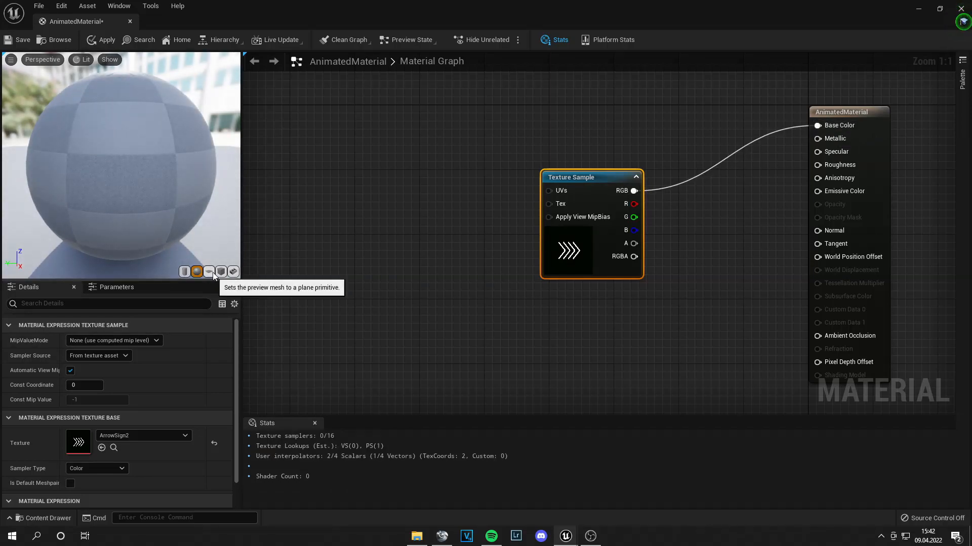
left_click(209, 272)
type("rot")
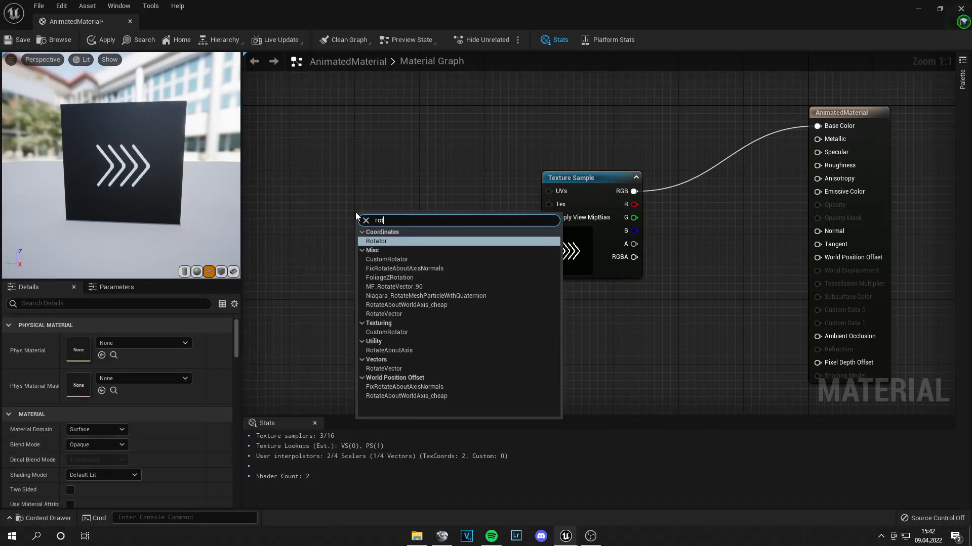
- Add a Rotator node wired into the ArrowSign2 Texture Sample UVs pin
left_click(376, 241)
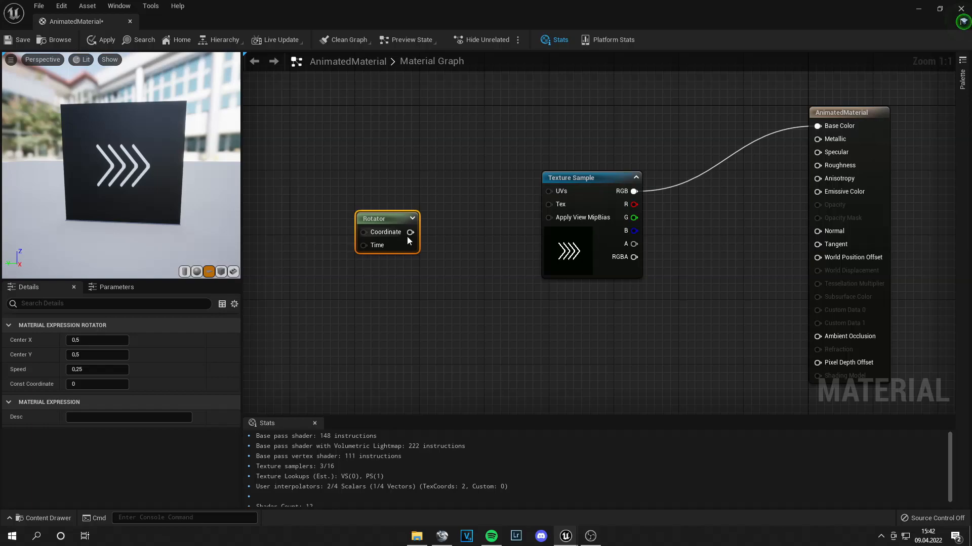
mouse_move(409, 233)
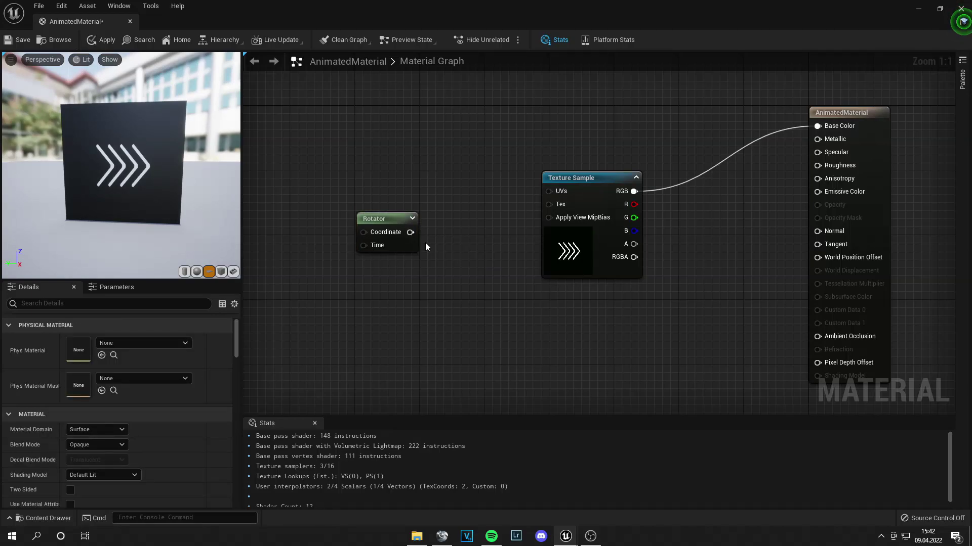
left_click_drag(409, 232, 464, 245)
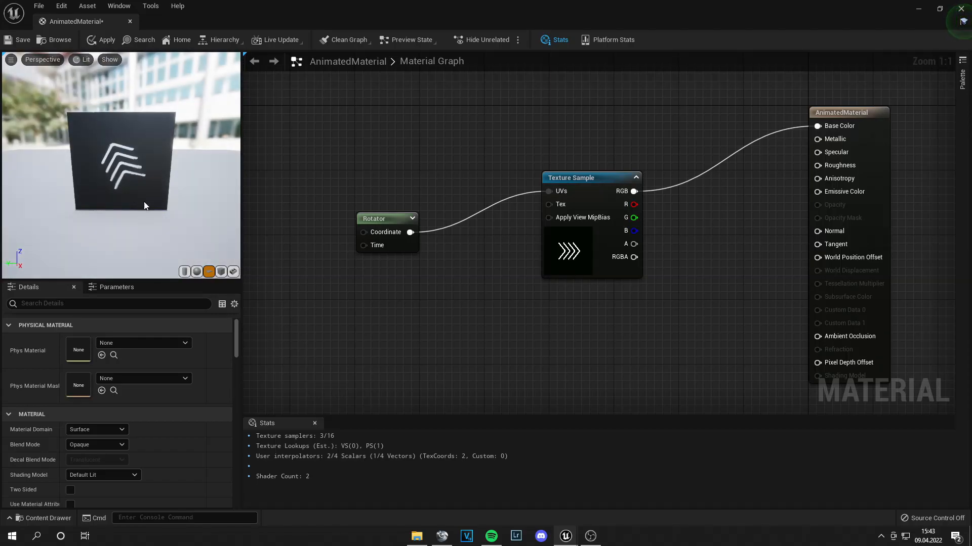
left_click(385, 218)
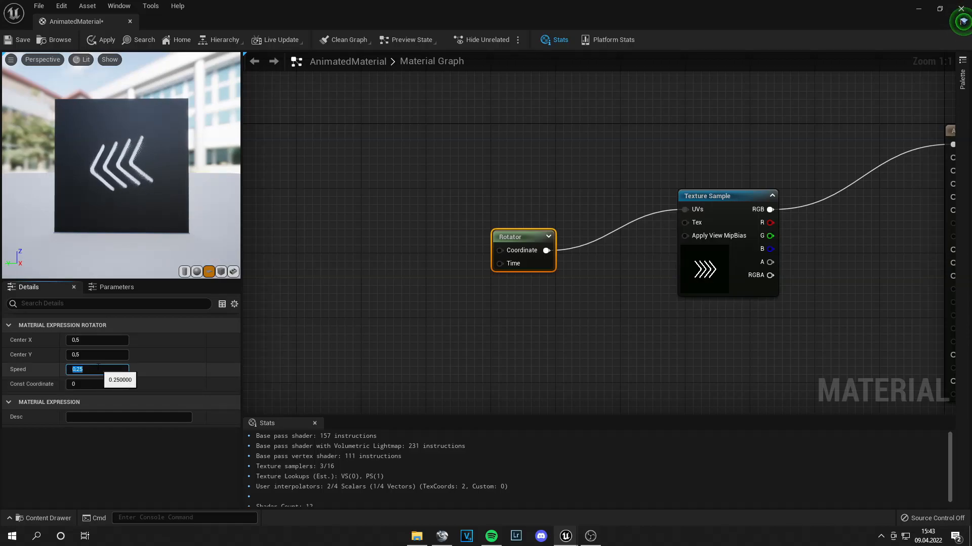
- Set the Rotator speed to -1.0 and move the node lower in the graph
type("1")
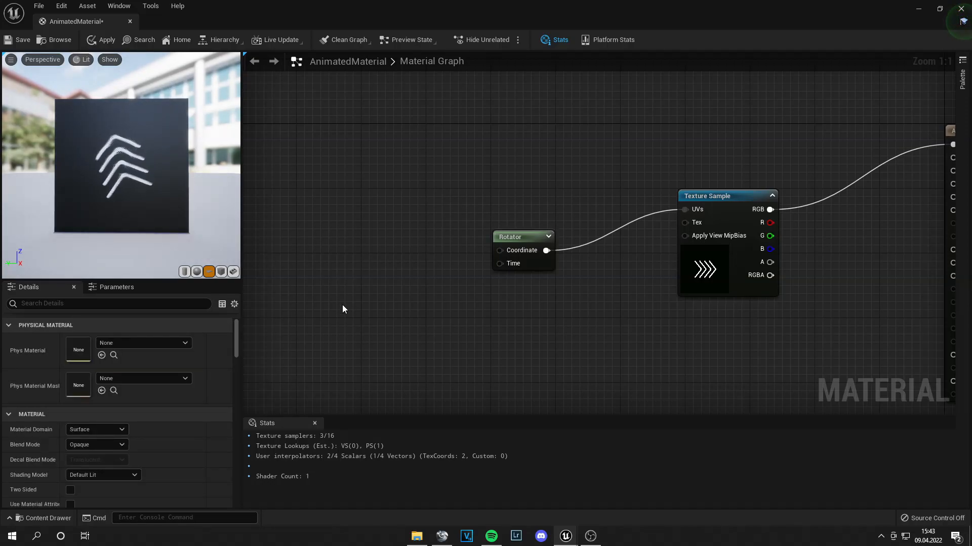
mouse_move(513, 235)
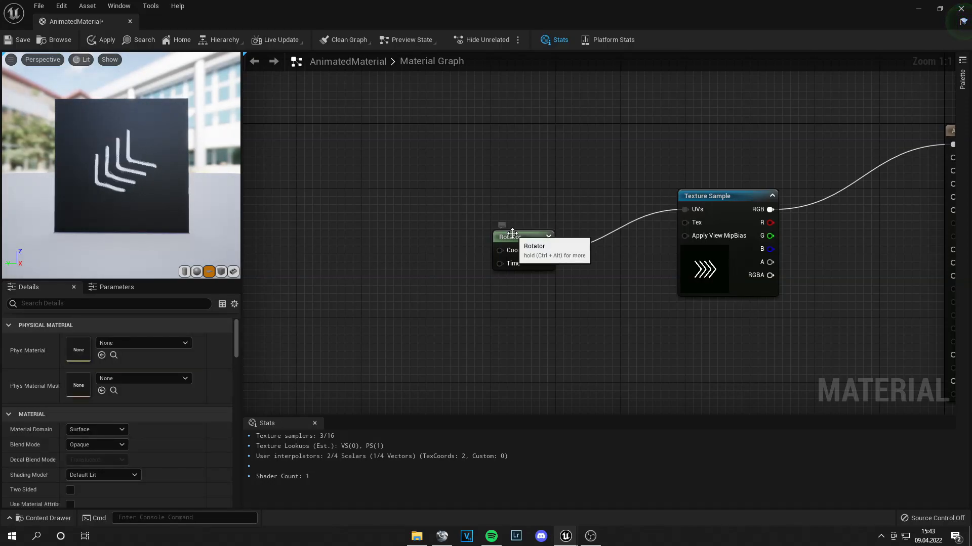
left_click(515, 237)
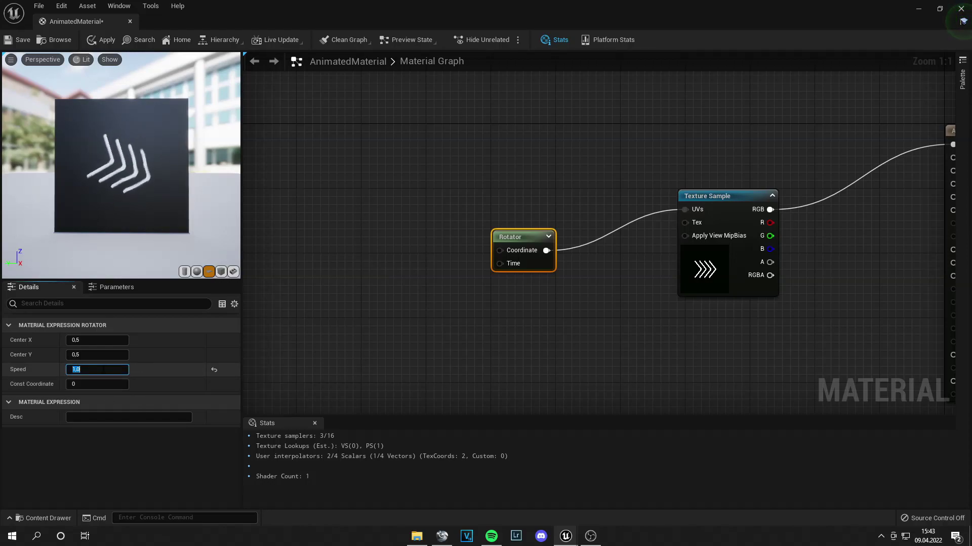
type("-1")
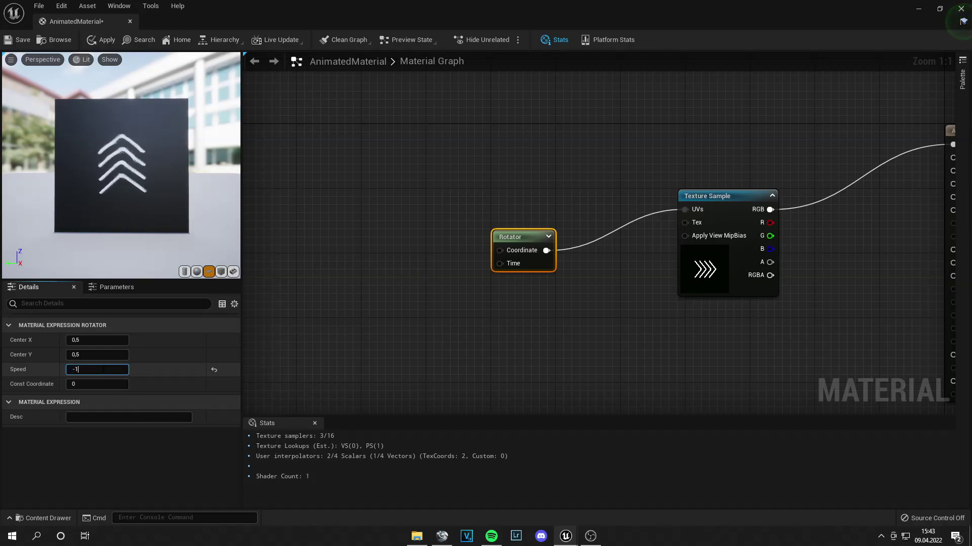
left_click(395, 298)
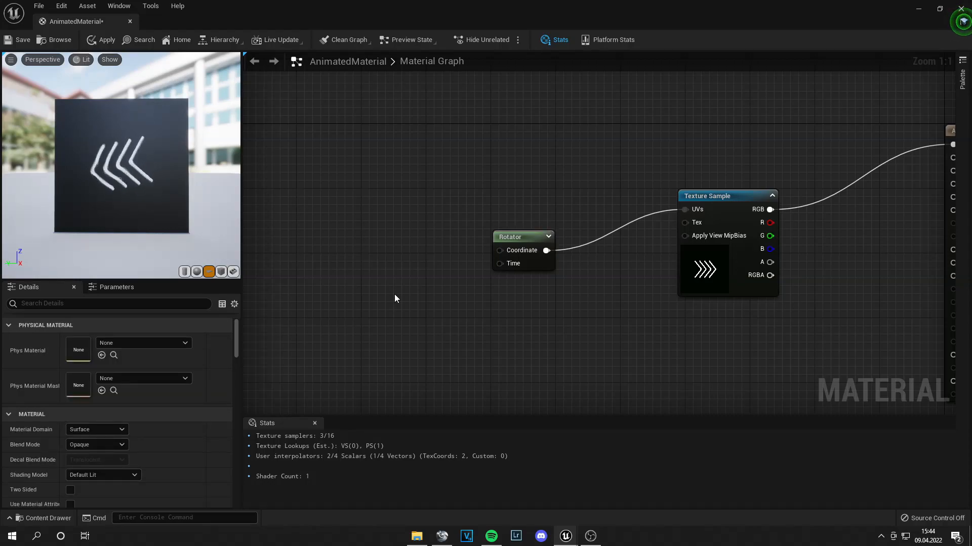
left_click(520, 237)
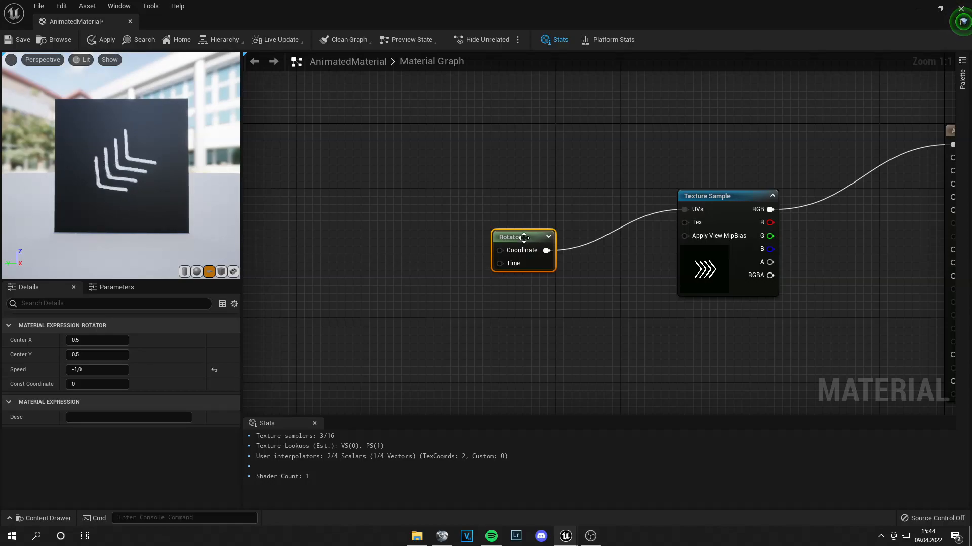
left_click_drag(522, 238, 457, 260)
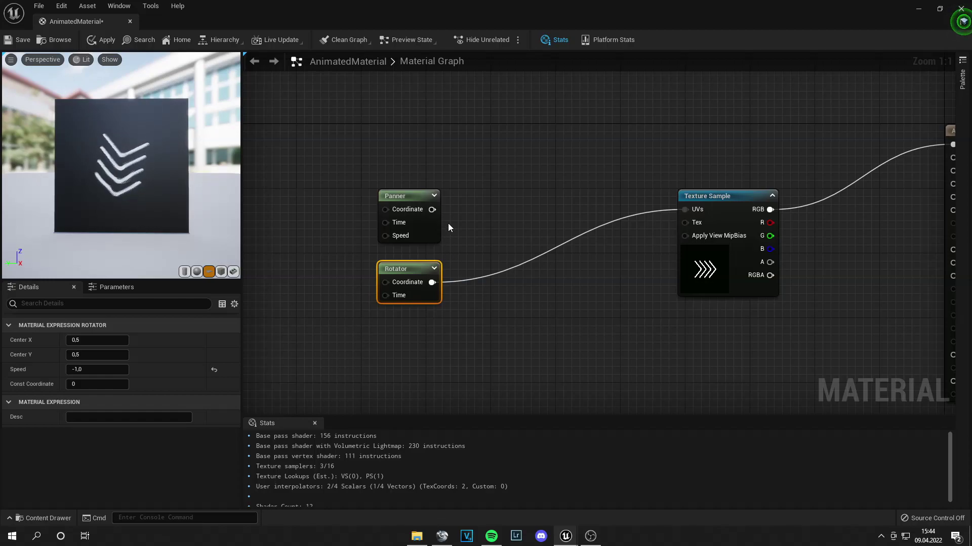
- Connect the Panner's Coordinate output to the ArrowSign2 Texture Sample UVs pin
left_click_drag(432, 209, 684, 208)
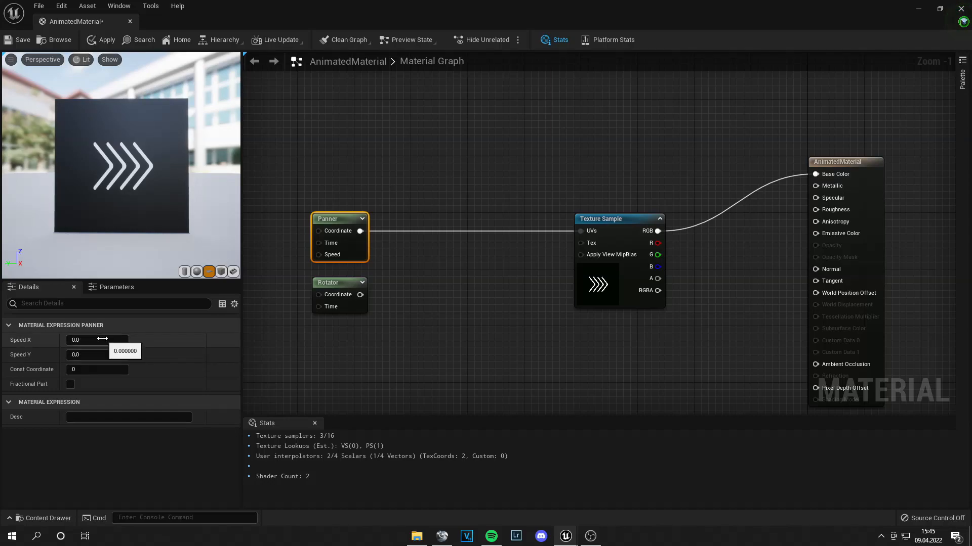
- Set the Panner's Speed X to -1.0 and Speed Y to 0
left_click(97, 340)
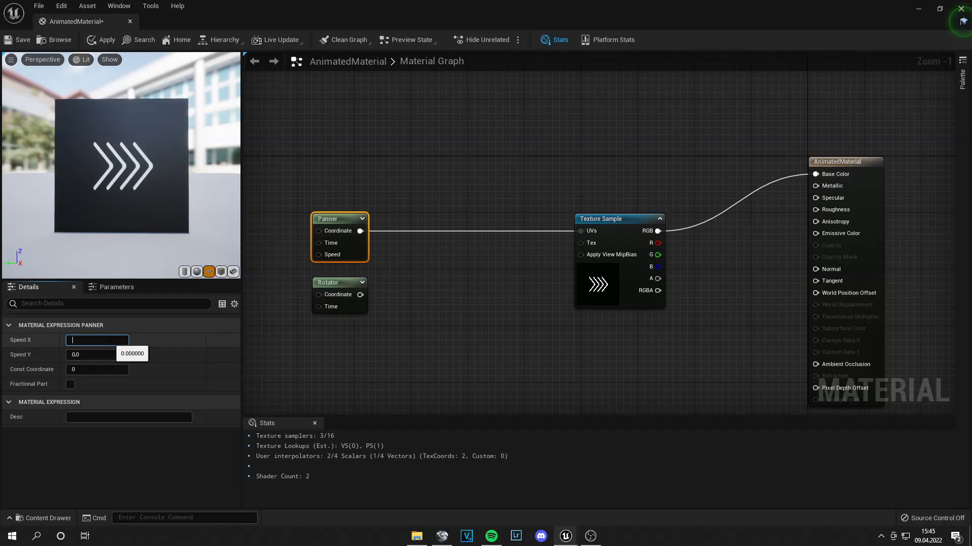
type("1.0")
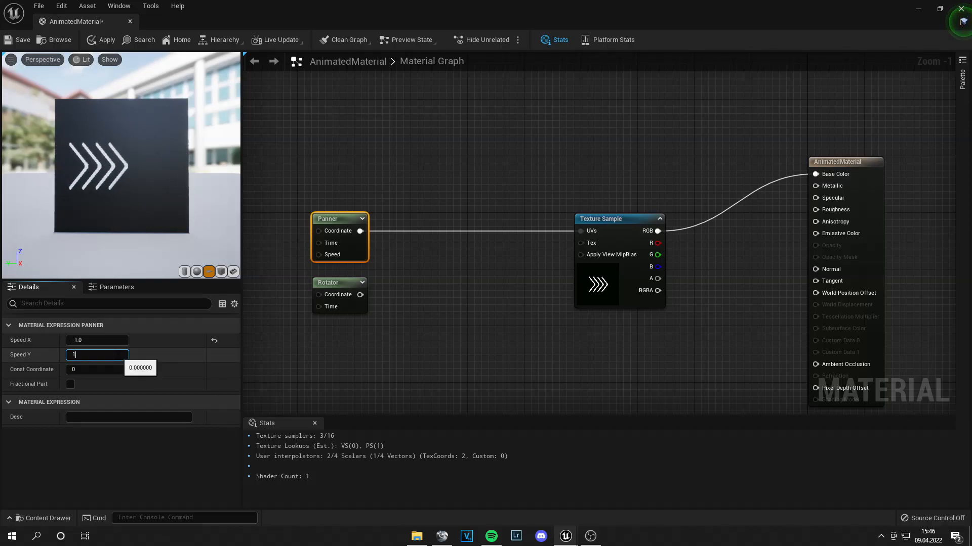
key("Enter")
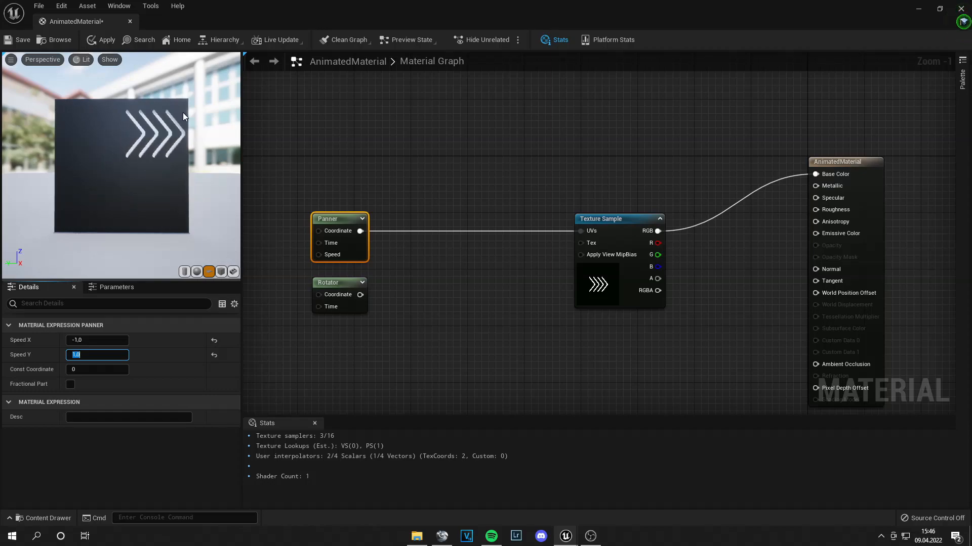
type("0")
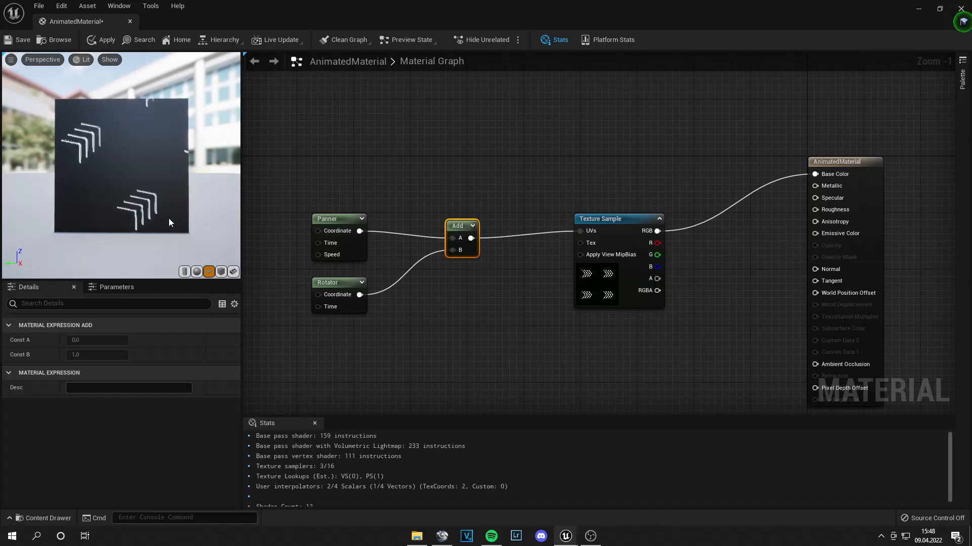
- Select the Add node so it can be removed
left_click(338, 282)
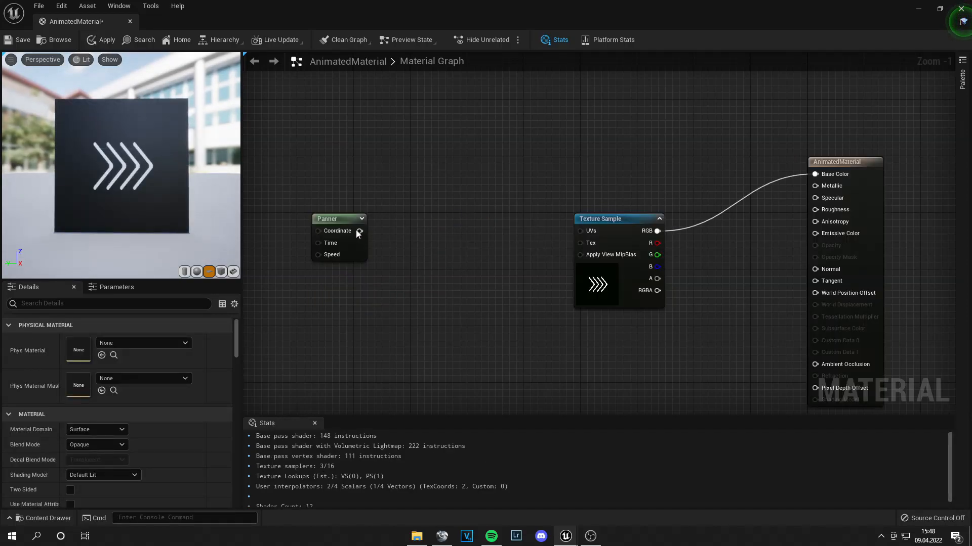
- Reconnect the Panner output directly to the Texture Sample UVs pin
left_click_drag(360, 231, 579, 231)
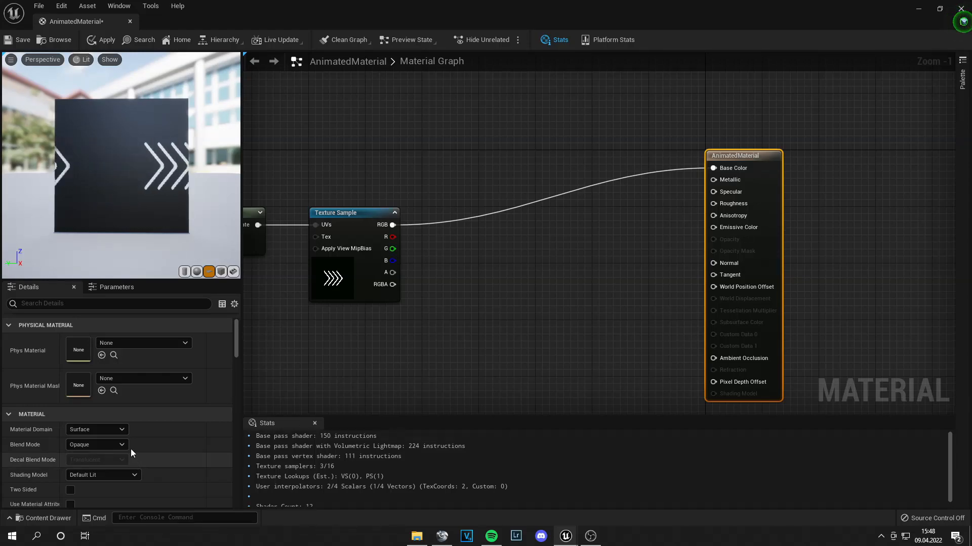
- Set Blend Mode to Translucent and wire the Texture Sample RGB into Opacity
left_click(96, 445)
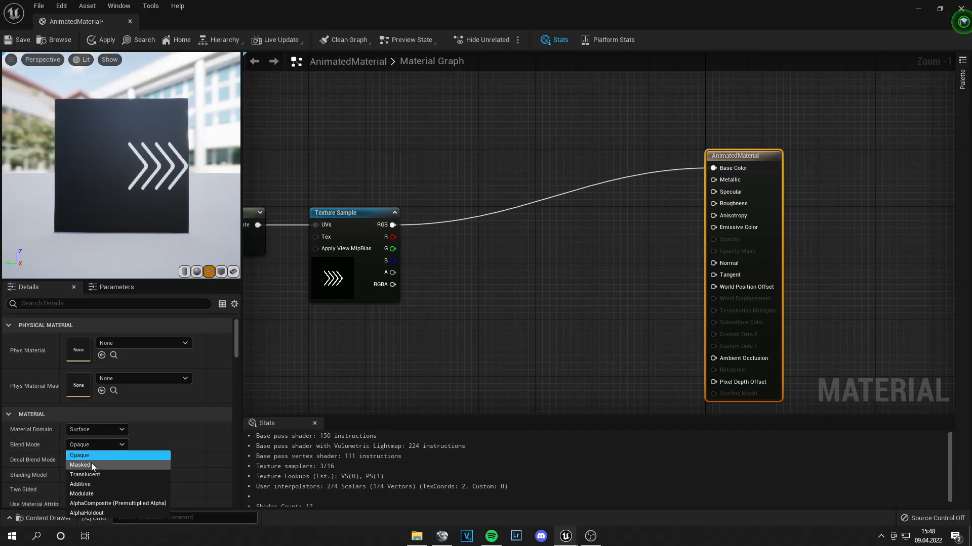
left_click(85, 474)
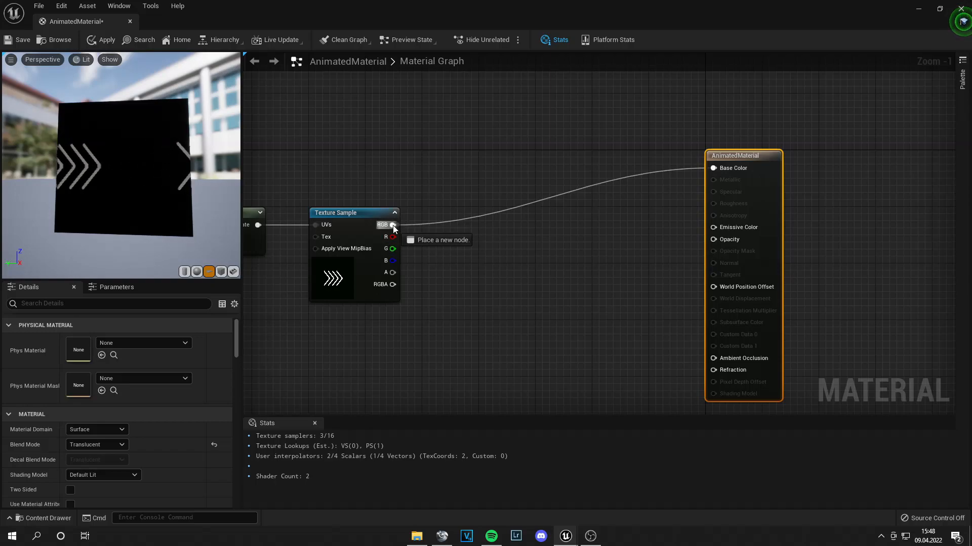
left_click_drag(393, 224, 713, 240)
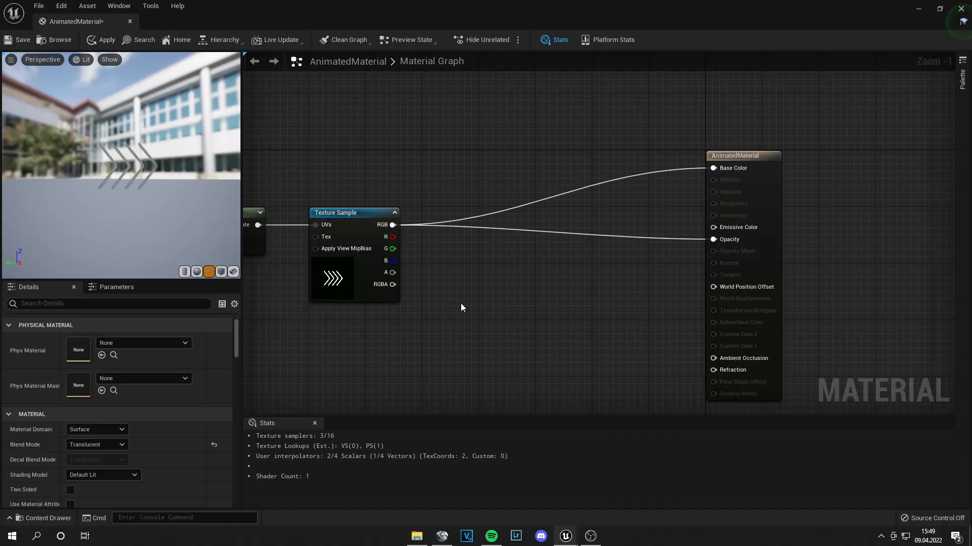
left_click(353, 212)
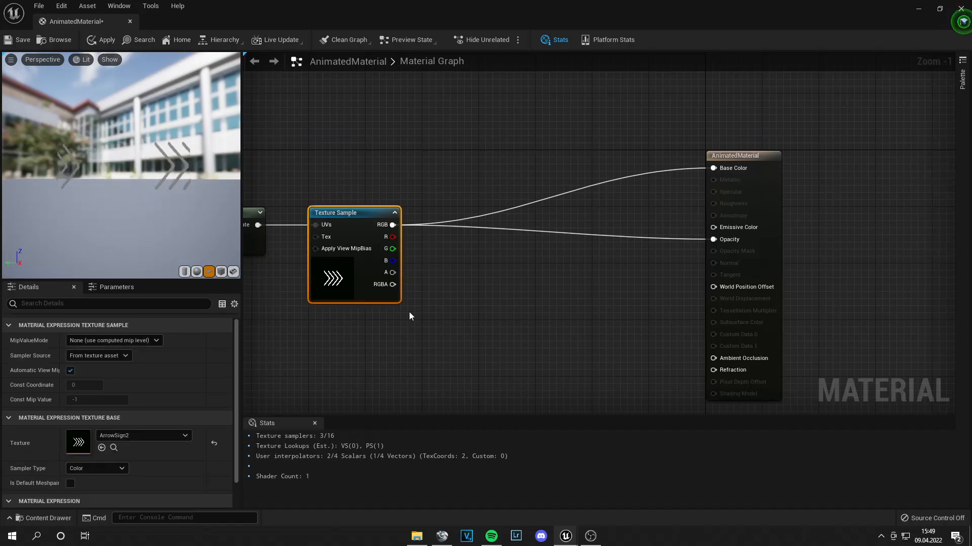
mouse_move(337, 282)
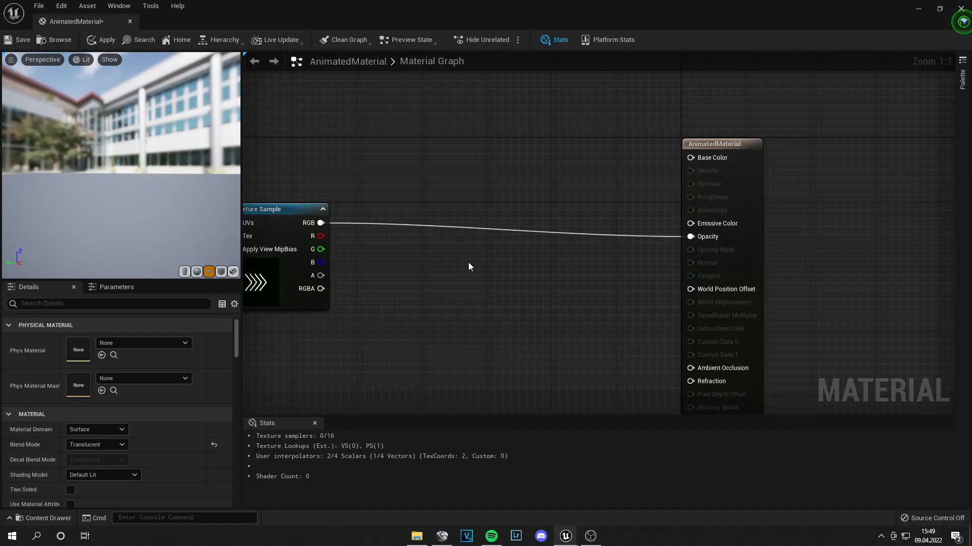
- Multiply the arrow texture by a cyan Constant3Vector and feed the result into Emissive Color
type("mu")
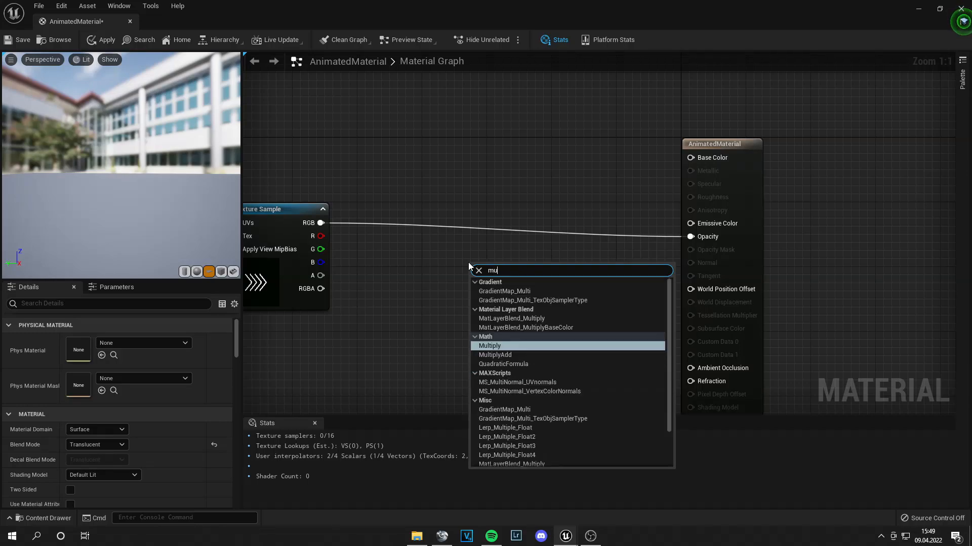
left_click(489, 346)
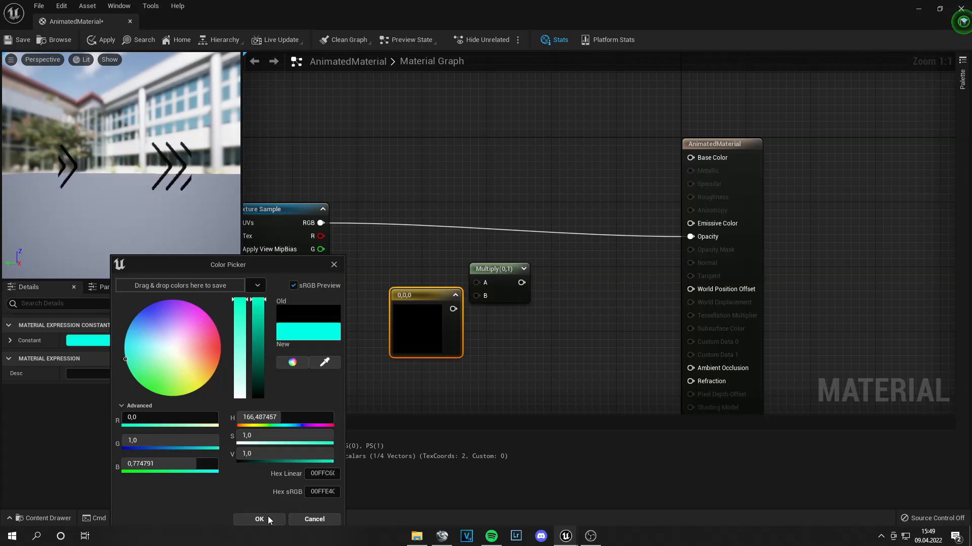
left_click(259, 519)
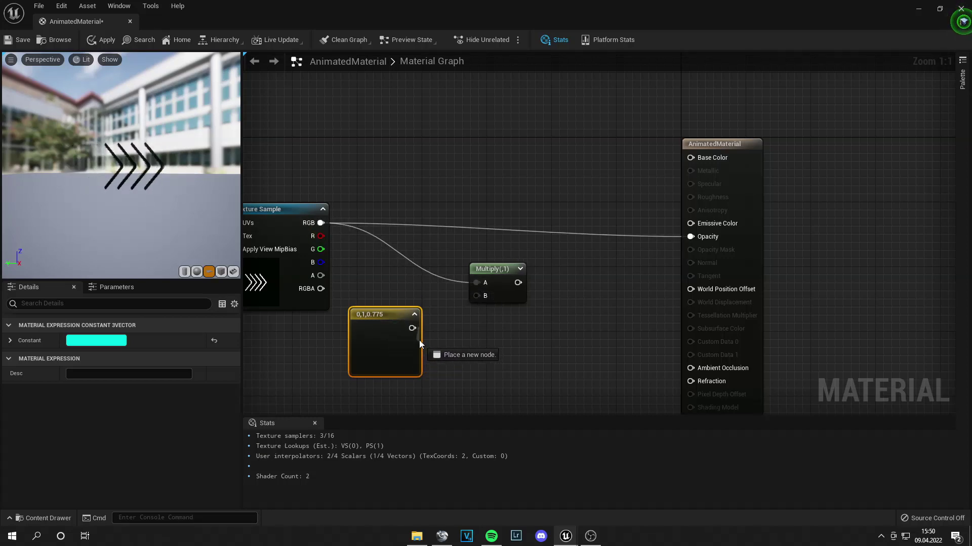
left_click_drag(412, 328, 485, 295)
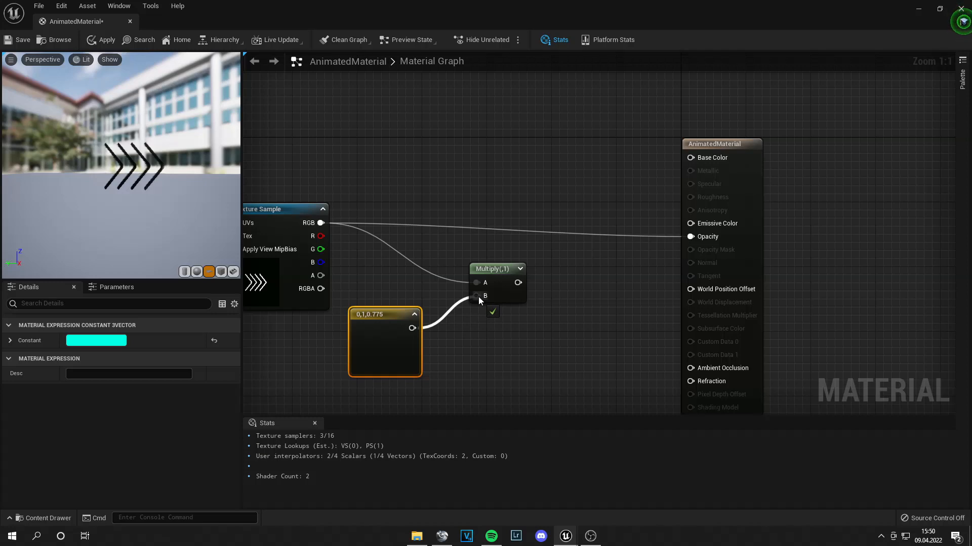
left_click(492, 268)
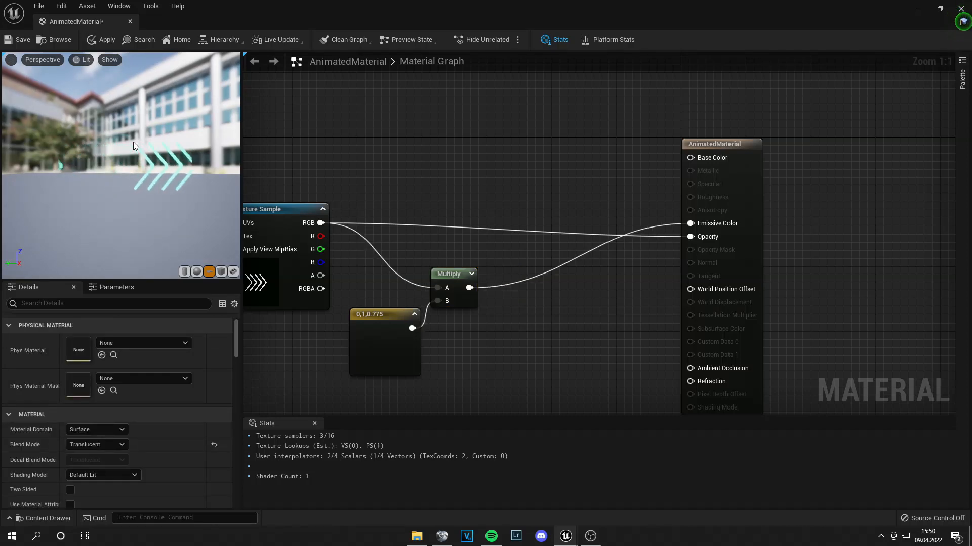
mouse_move(448, 281)
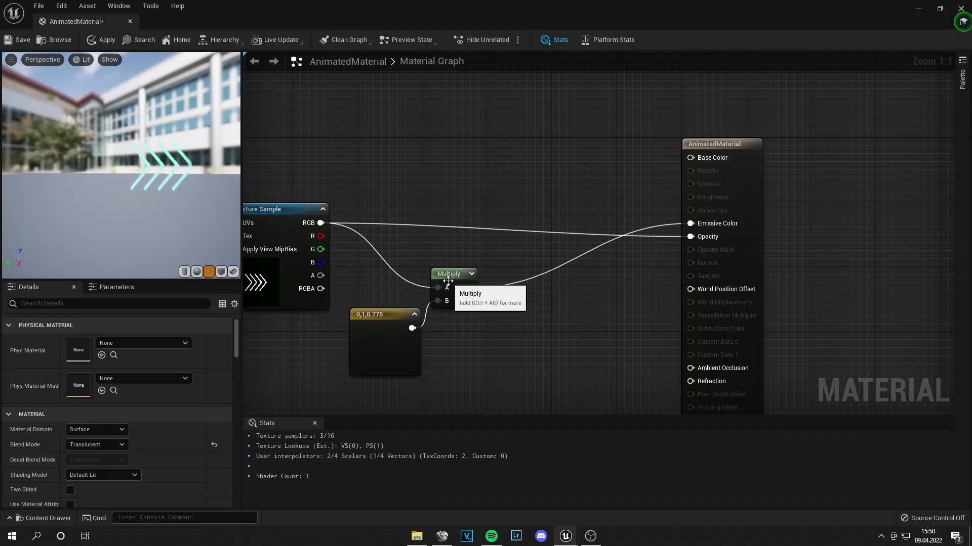
- Multiply the cyan emissive by a 'Strength' scalar parameter defaulting to 10
left_click(454, 274)
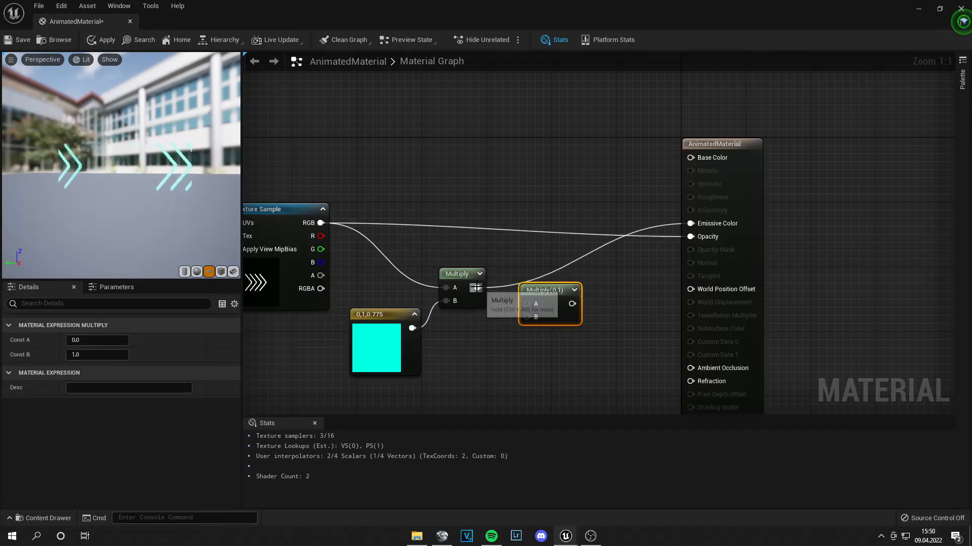
mouse_move(478, 341)
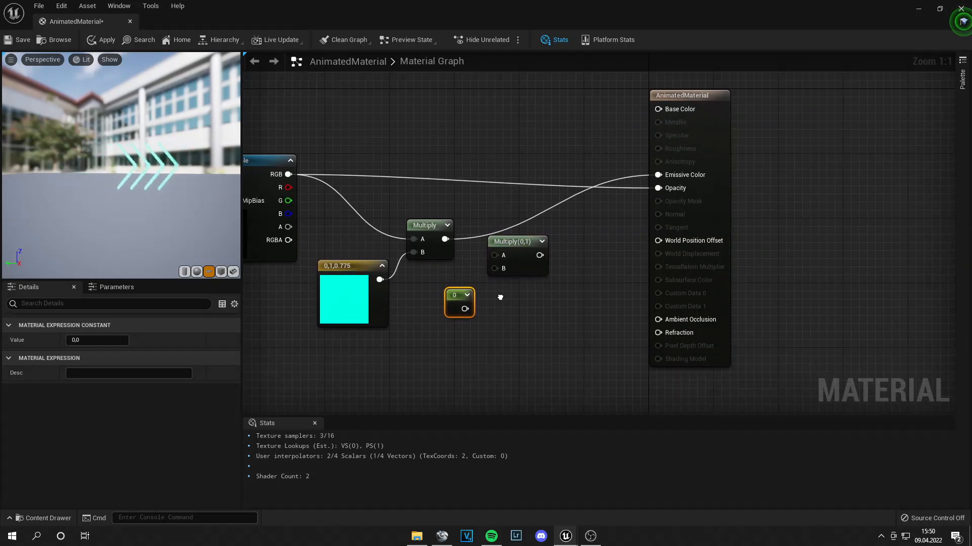
right_click(459, 303)
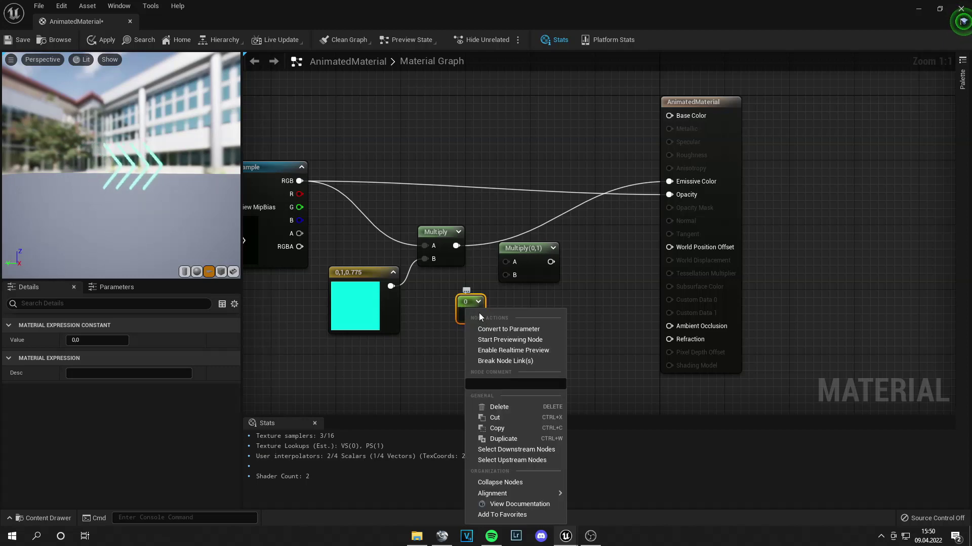
mouse_move(508, 328)
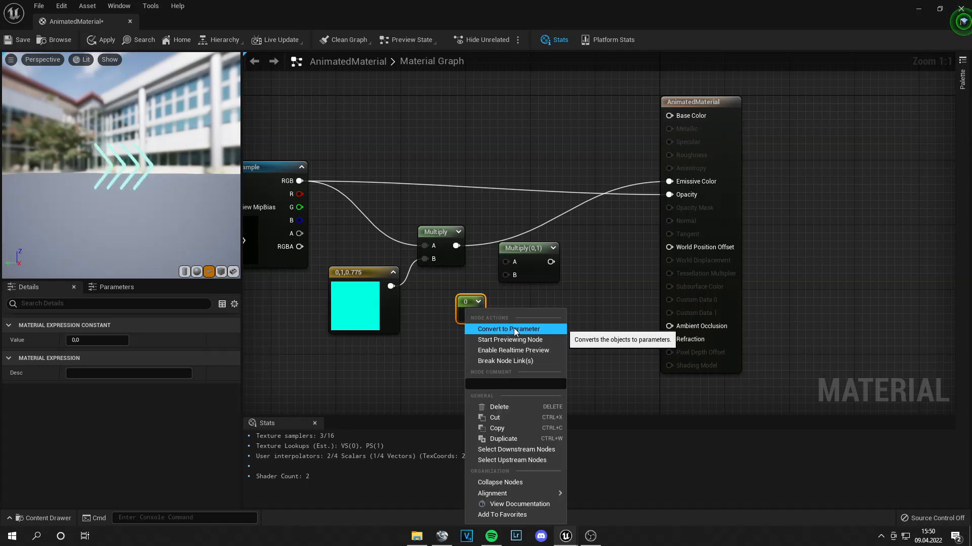
left_click(508, 329)
type("Strength")
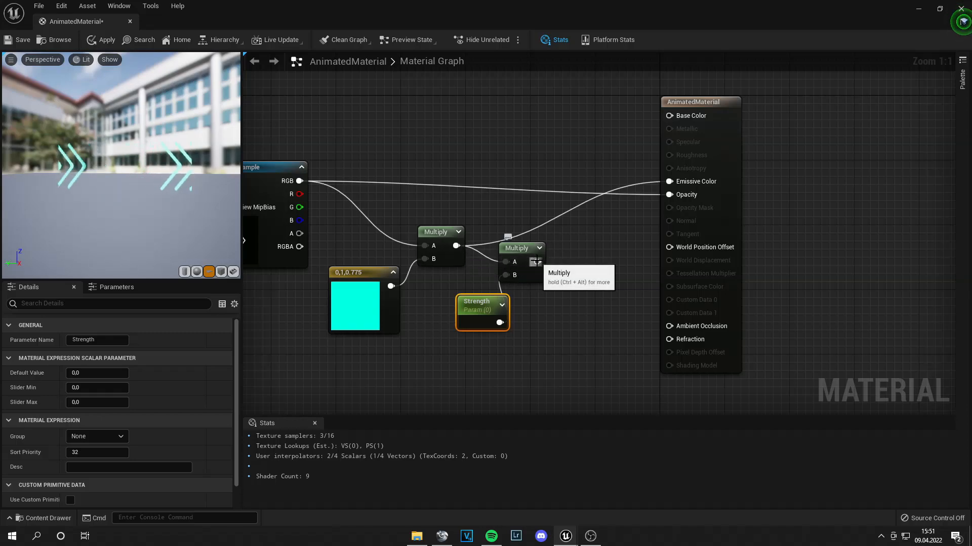
left_click_drag(538, 261, 662, 195)
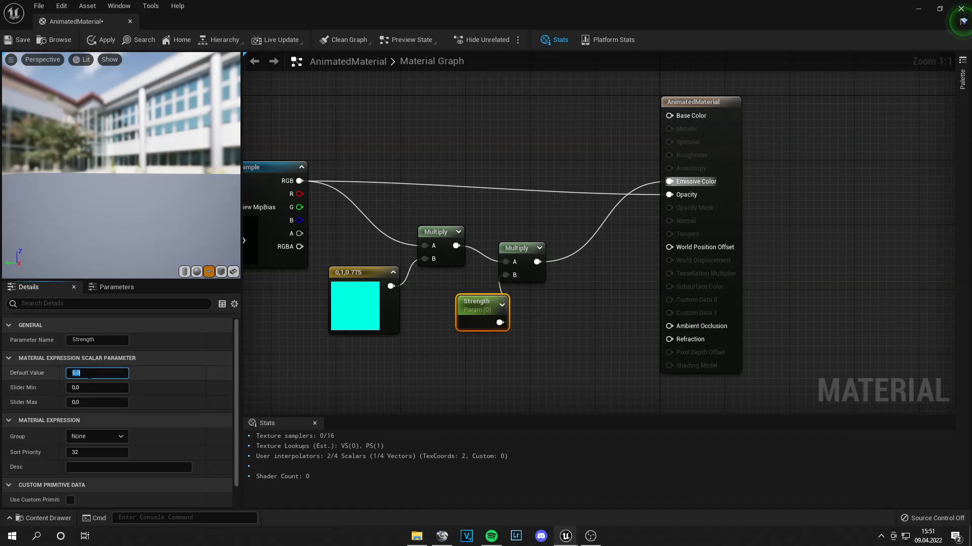
type("10.0")
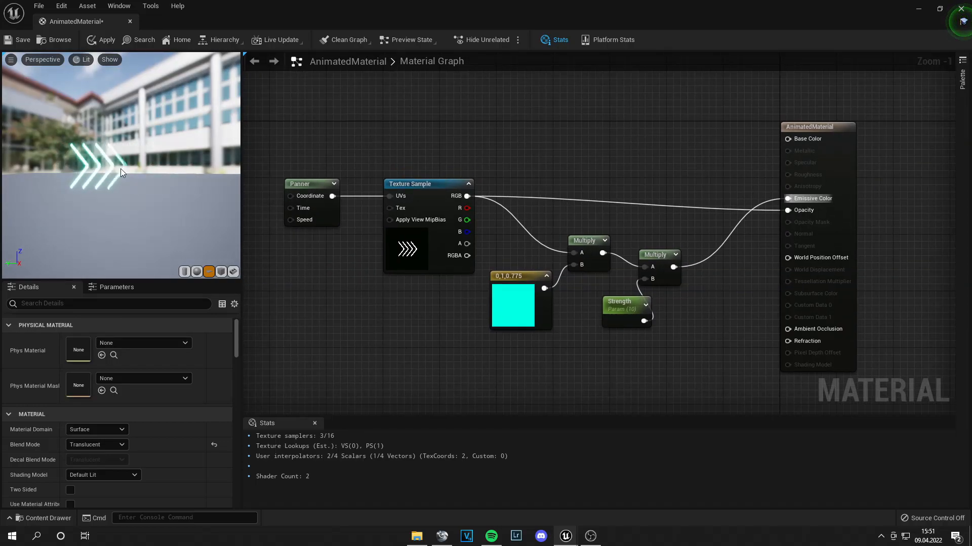
mouse_move(20, 42)
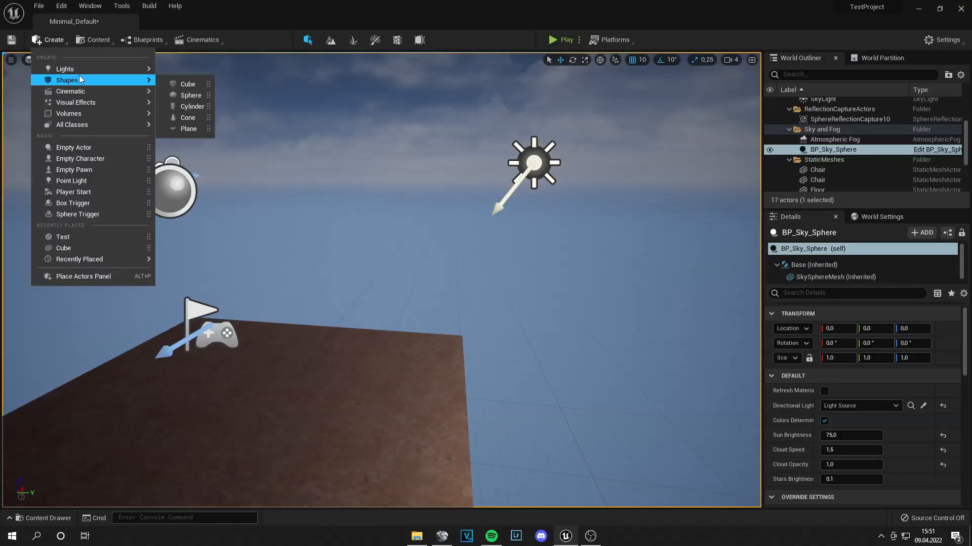
- Place a new Plane shape on the level floor
left_click(189, 129)
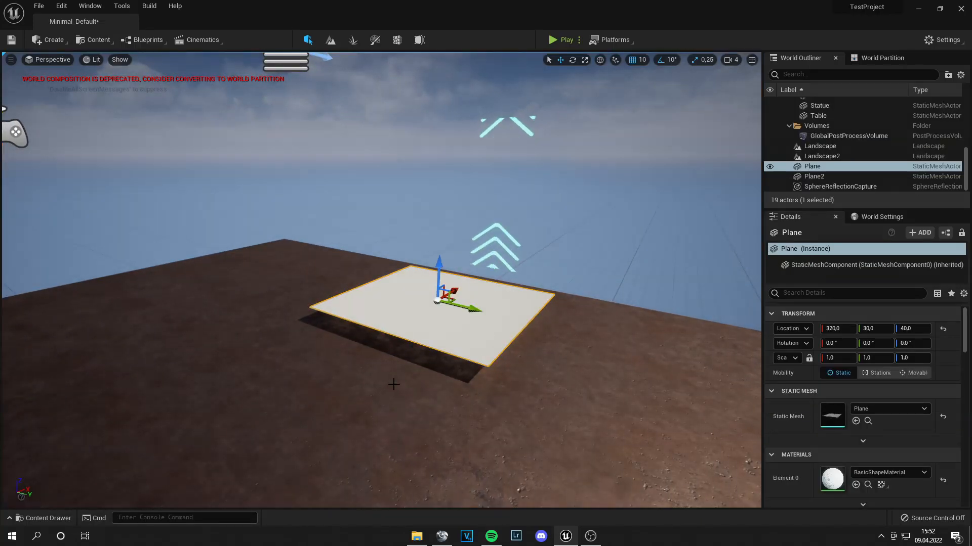
- Assign AnimatedMaterial to the floor plane and nudge it along the X axis
left_click(48, 518)
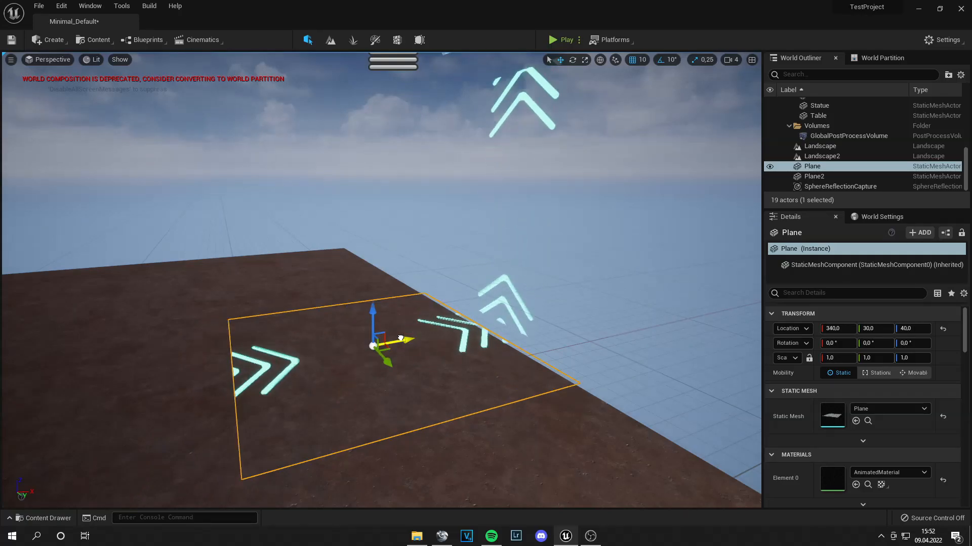
left_click_drag(400, 337, 424, 338)
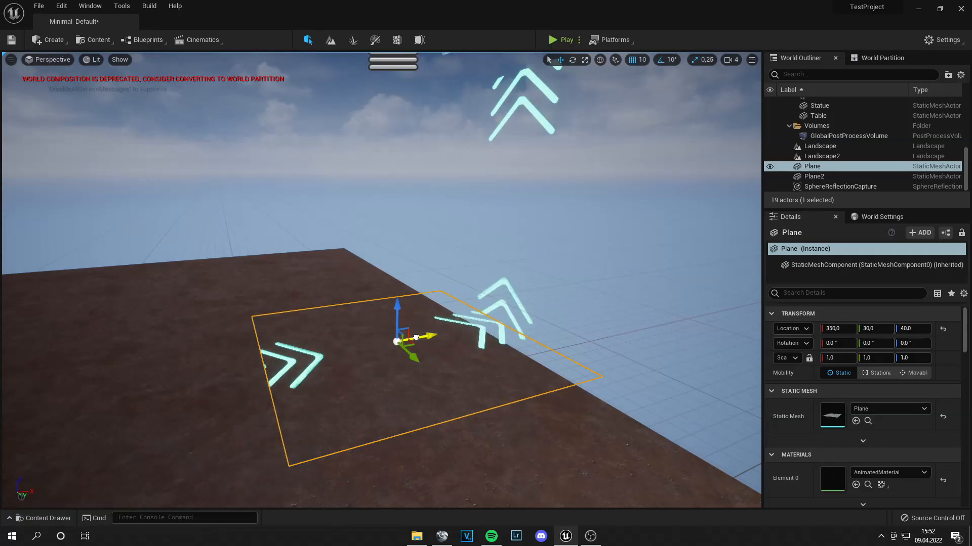